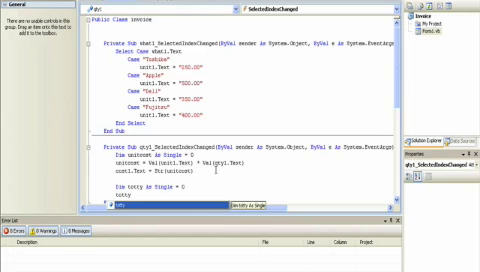
Step: Declare Dim totty As Single = 0 and begin totty = Val(qty1.Text) + Val(qty2.Text)
text(tott)
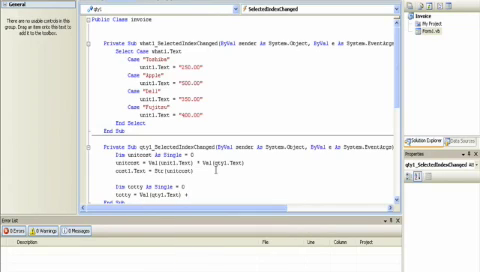
text(val)
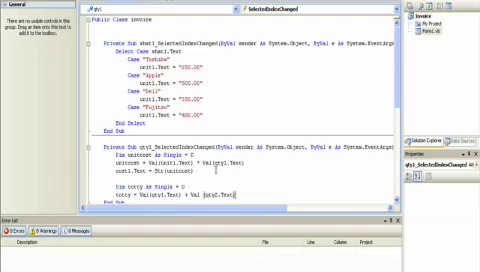
text(v)
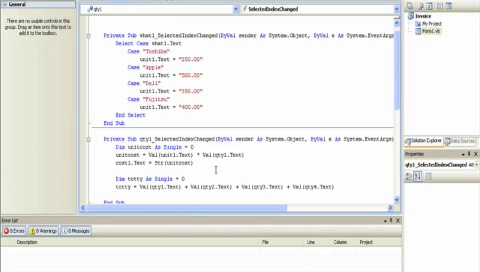
Step: Extend the totty line to add Val(qty3.Text) and Val(qty4.Text)
text(tot)
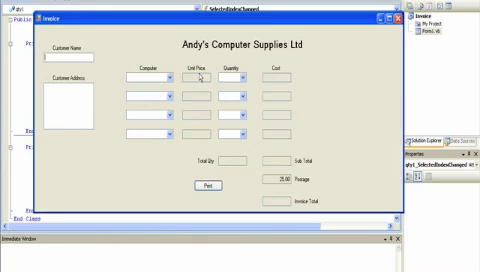
Step: Pick Apple in the first row's Computer combo box, filling unit price 500.00
click(176, 72)
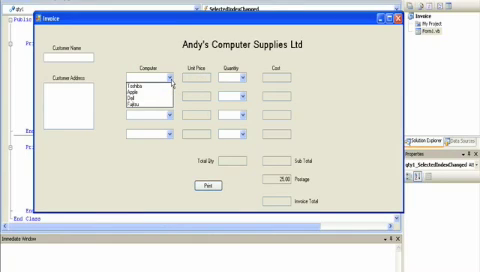
click(150, 85)
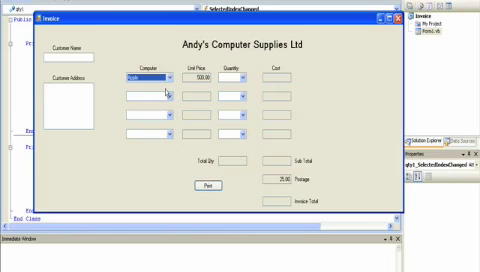